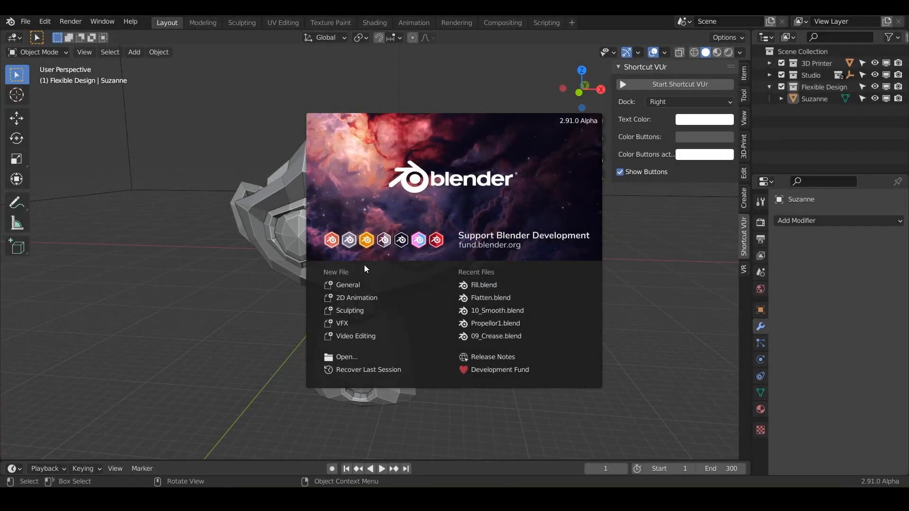
mouse_move(358, 280)
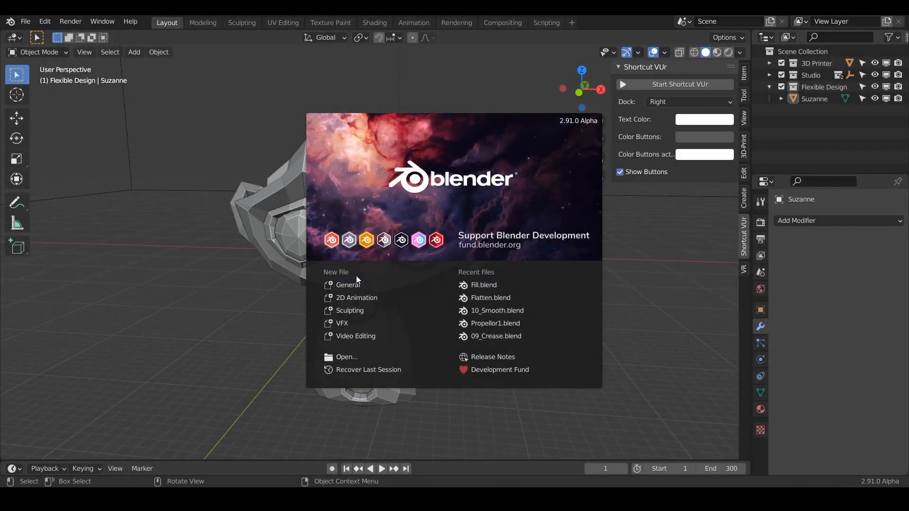
mouse_move(349, 285)
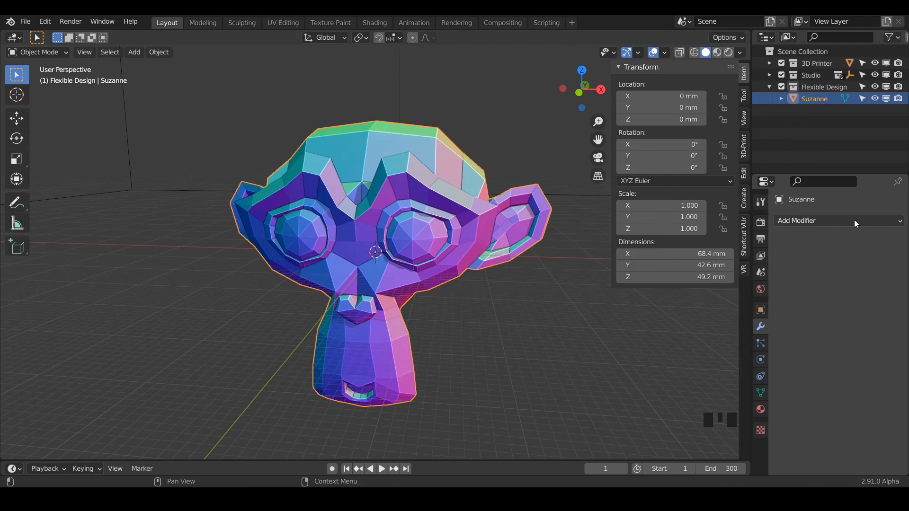
Step: Open the Add Modifier list for Suzanne in the Properties editor
click(837, 344)
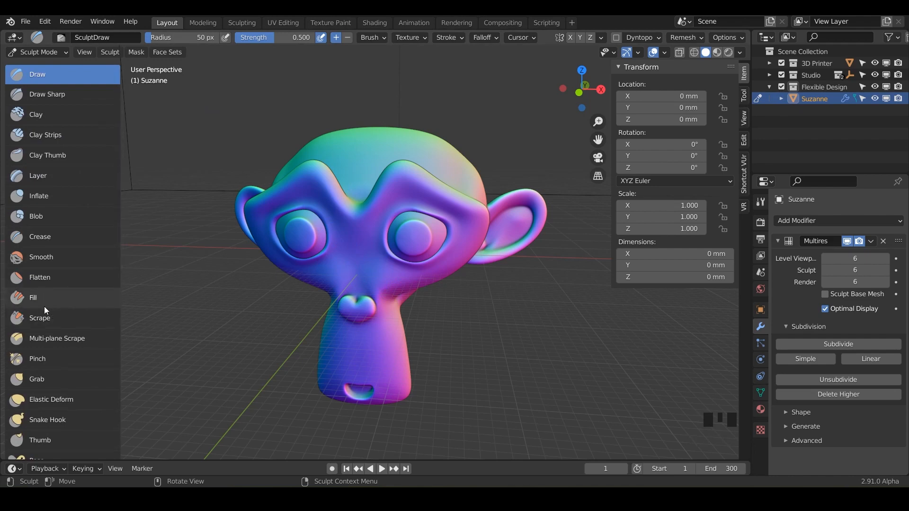
mouse_move(40, 318)
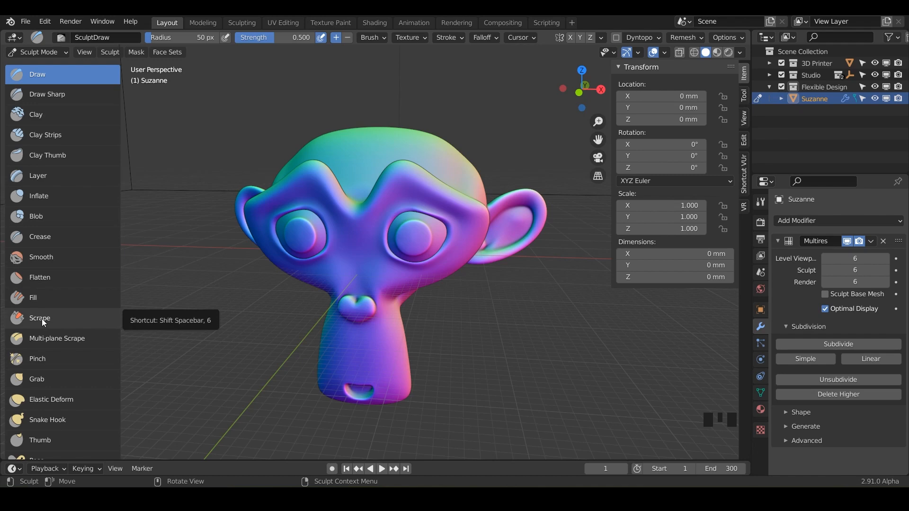
Step: Try the Fill brush, then make Scrape the active sculpting brush
click(33, 298)
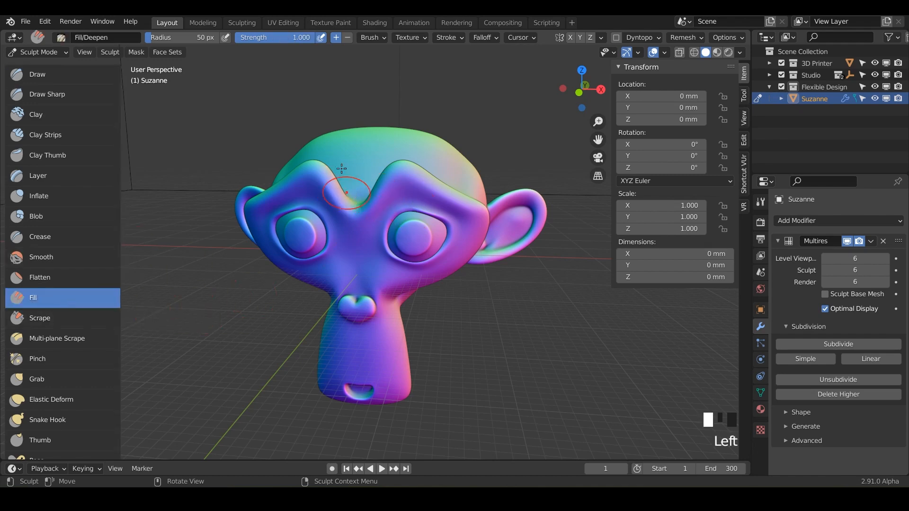
mouse_move(139, 243)
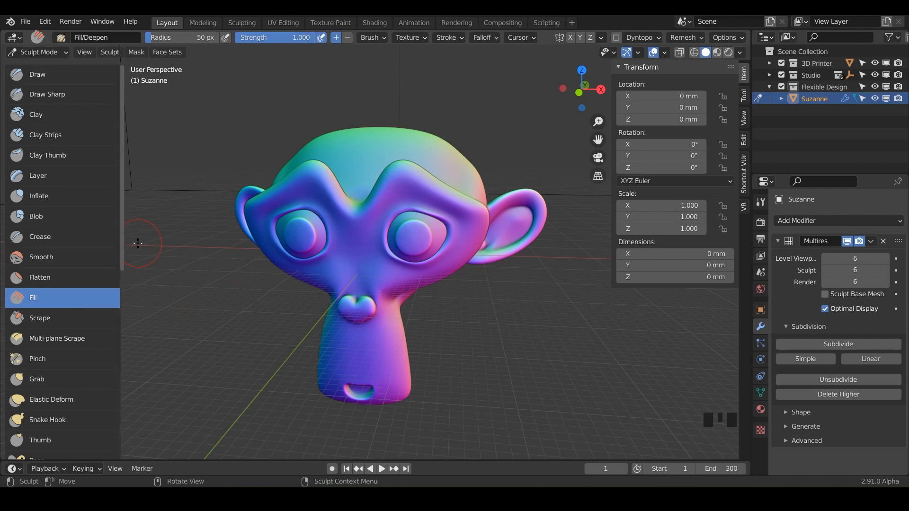
click(40, 318)
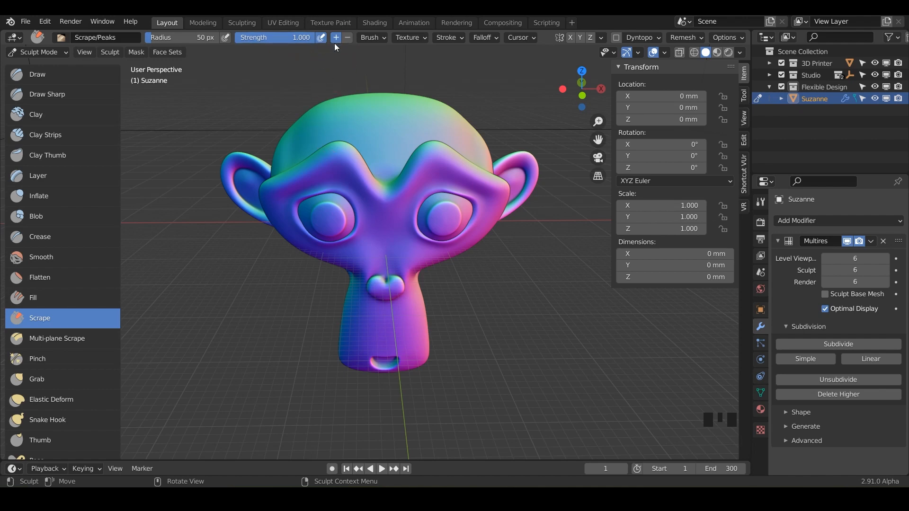
Step: Show Scrape's Brush Settings in the sidebar Tool tab, with Invert to Fill enabled
click(744, 96)
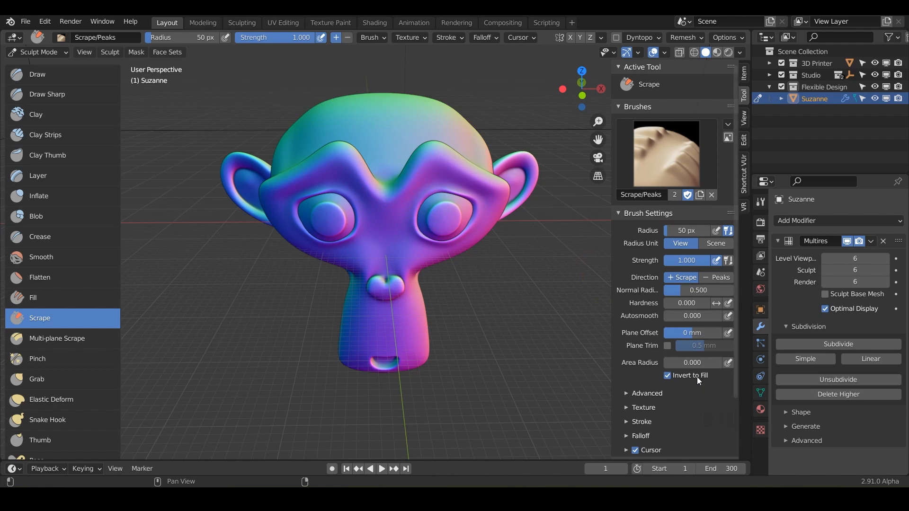
mouse_move(678, 379)
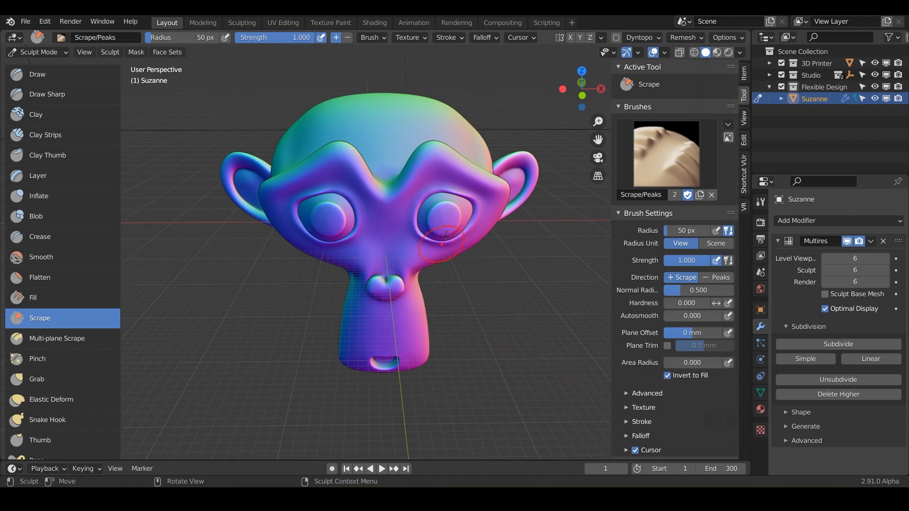
mouse_move(446, 203)
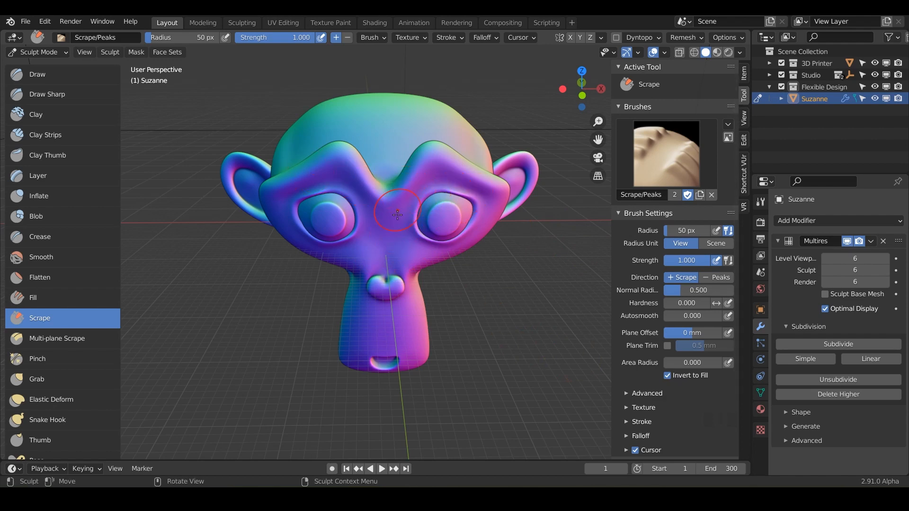
Step: Scrape a groove beside the ear and smooth it in two passes, ending on Scrape
drag(398, 216, 432, 197)
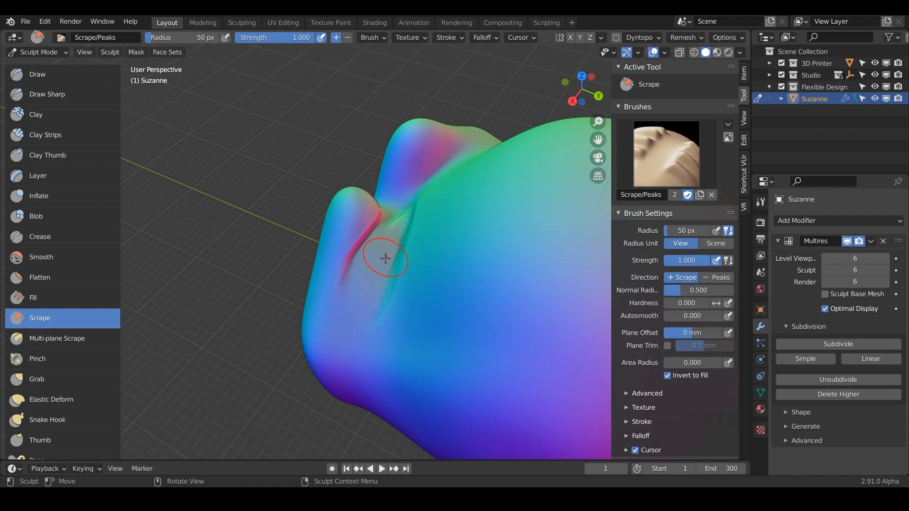
click(40, 256)
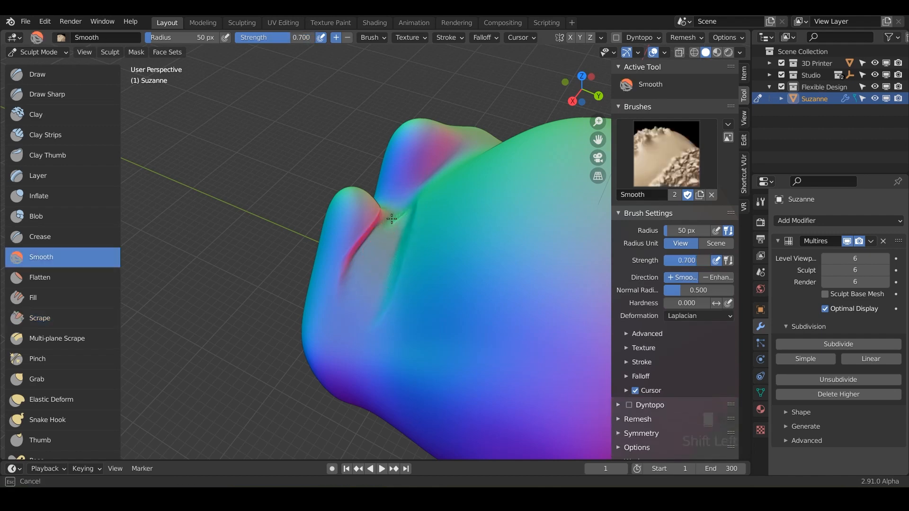
drag(391, 219, 380, 222)
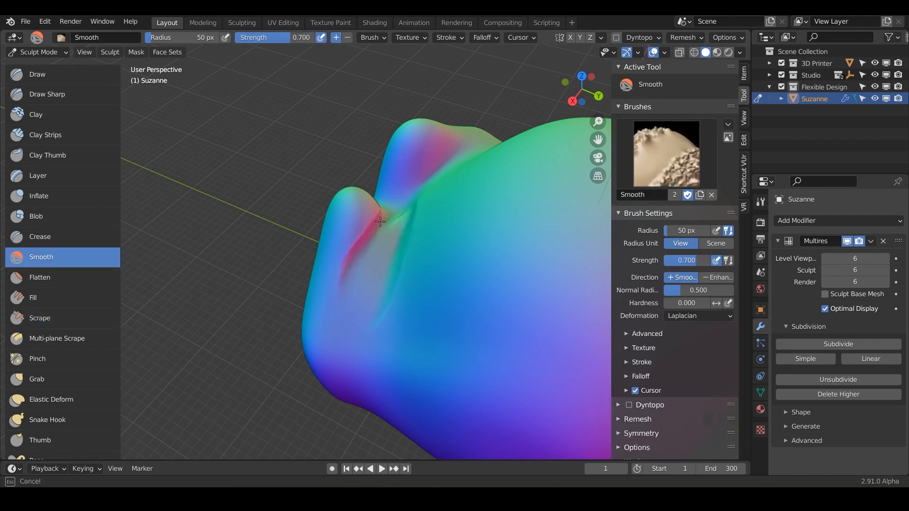
click(39, 318)
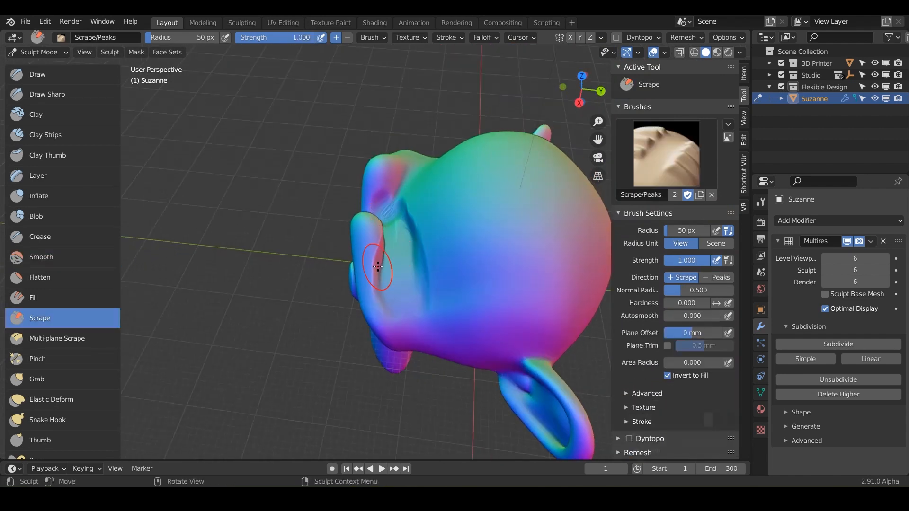
click(41, 257)
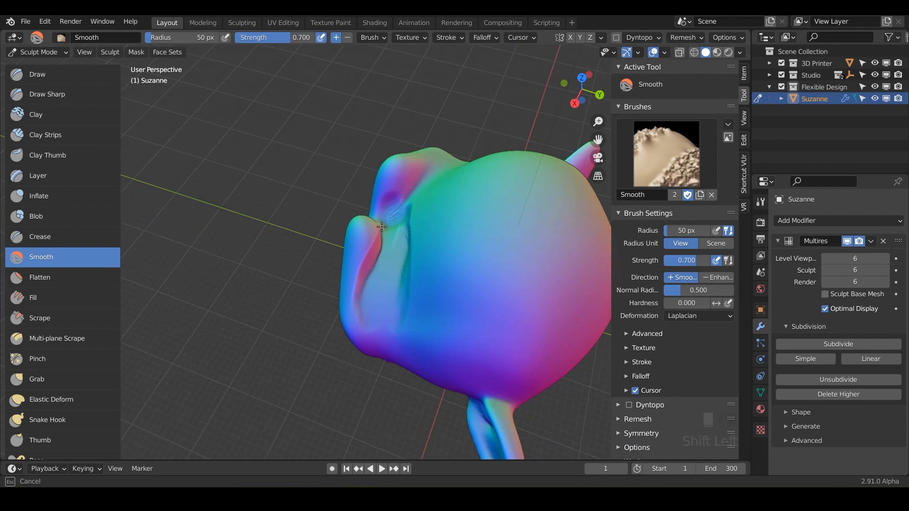
drag(380, 226, 359, 318)
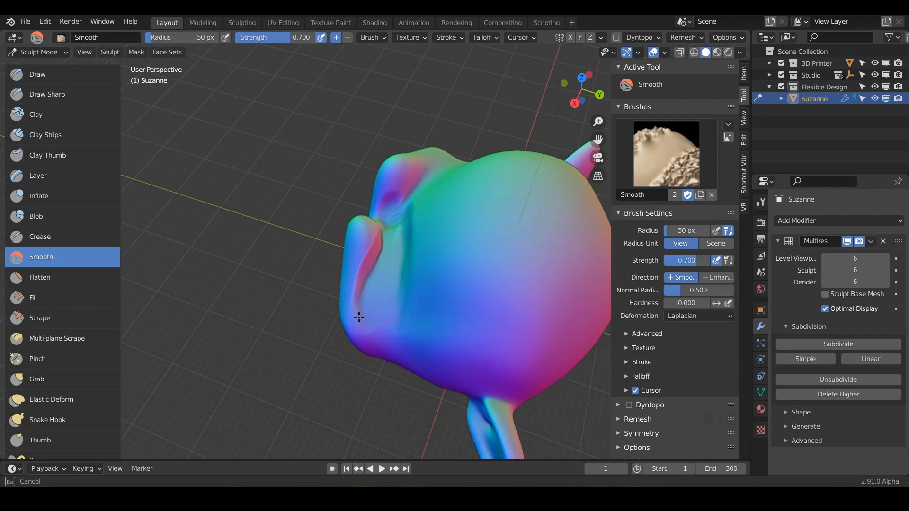
click(39, 318)
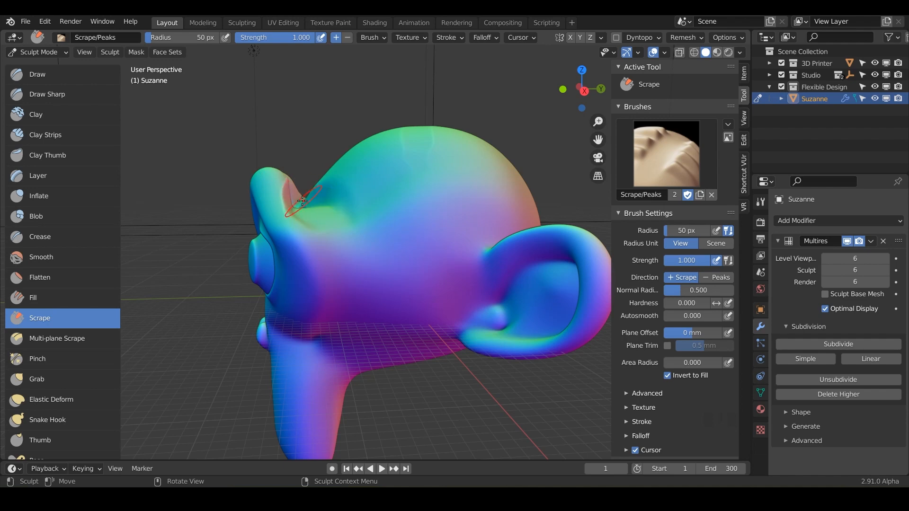
Step: Scrape grooves along the ear's edge and across the back of the head, then orbit
drag(302, 200, 461, 236)
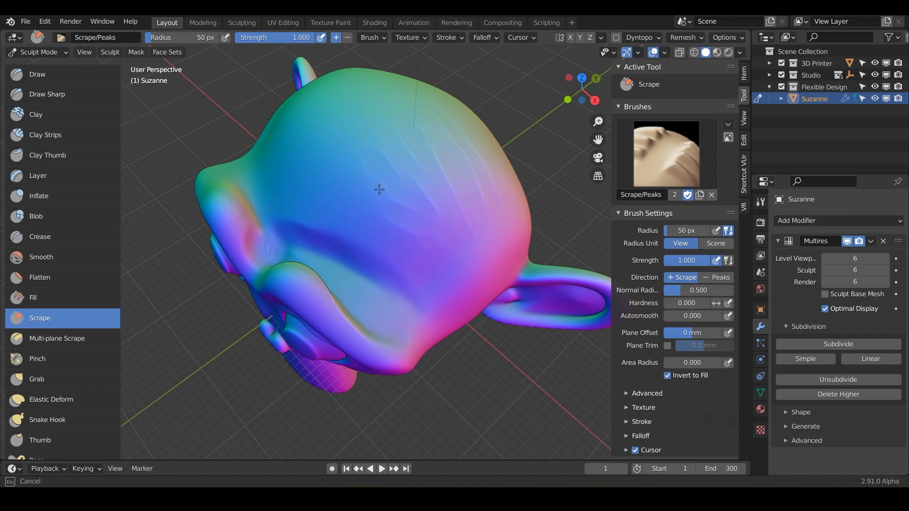
drag(379, 189, 474, 210)
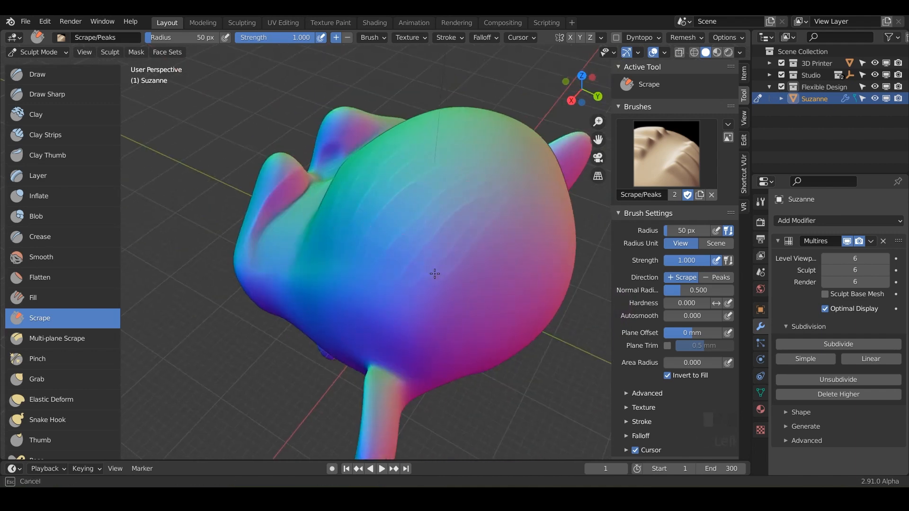
drag(434, 274, 385, 231)
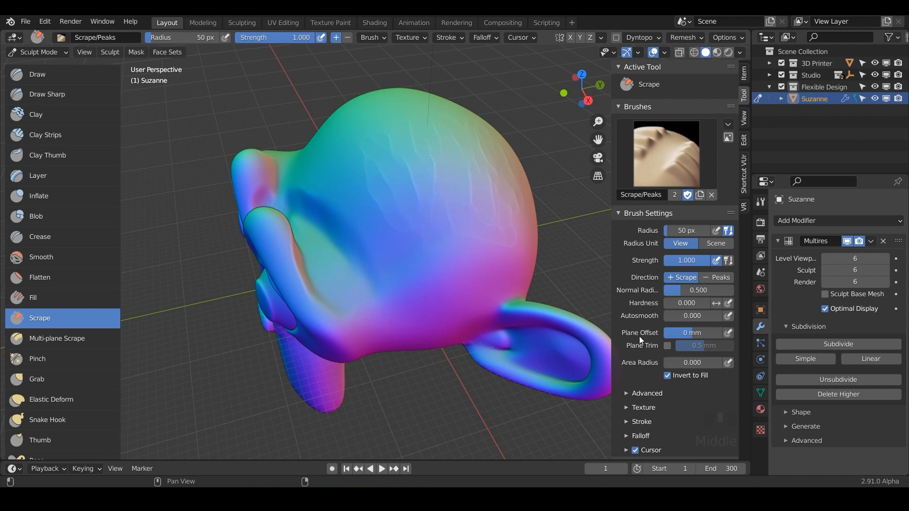
Step: Scrape the back of the head, frame the ear, and carve a groove around its inner rim
drag(667, 333, 713, 333)
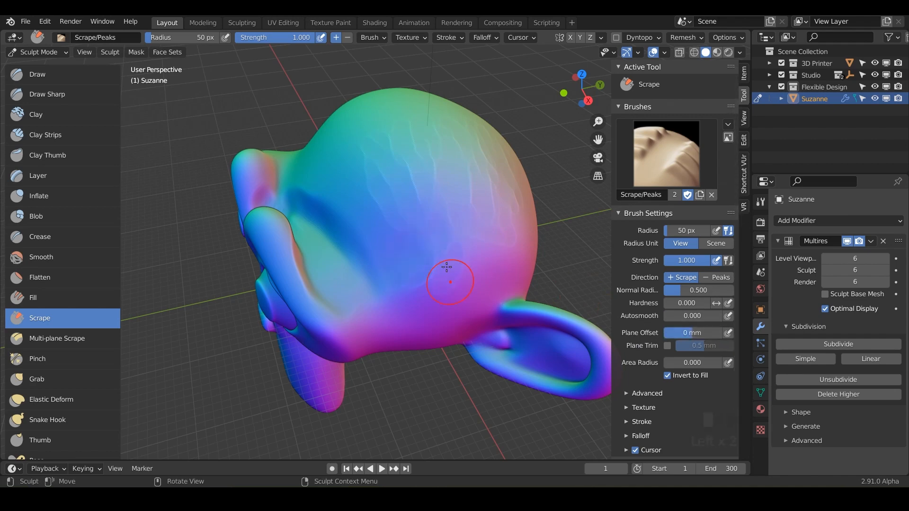
drag(446, 267, 500, 243)
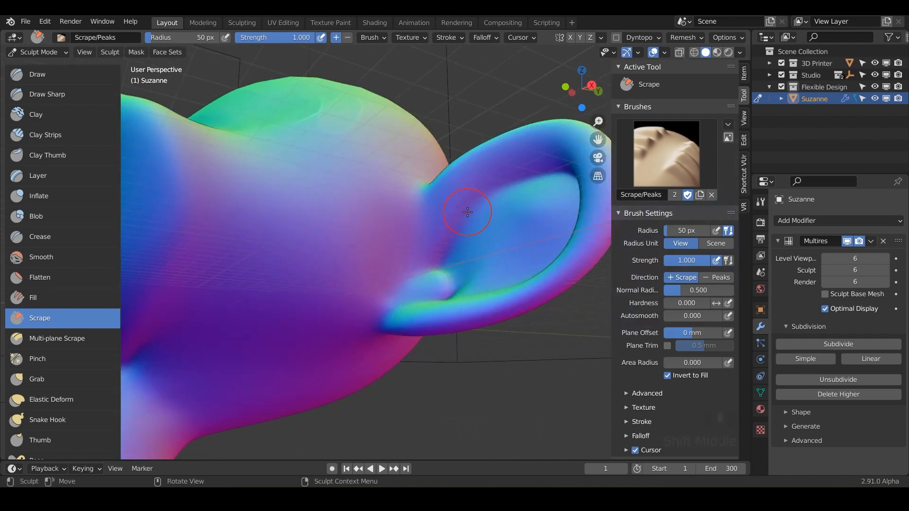
drag(467, 212, 522, 238)
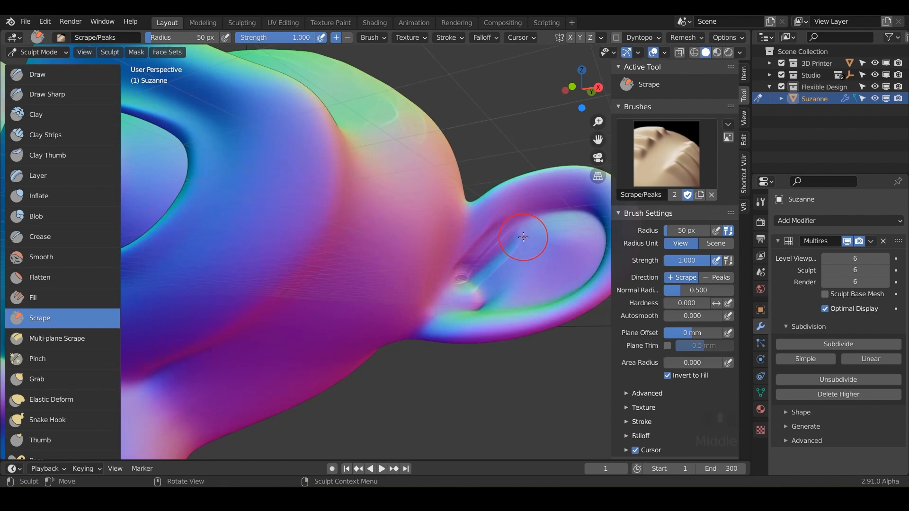
click(40, 257)
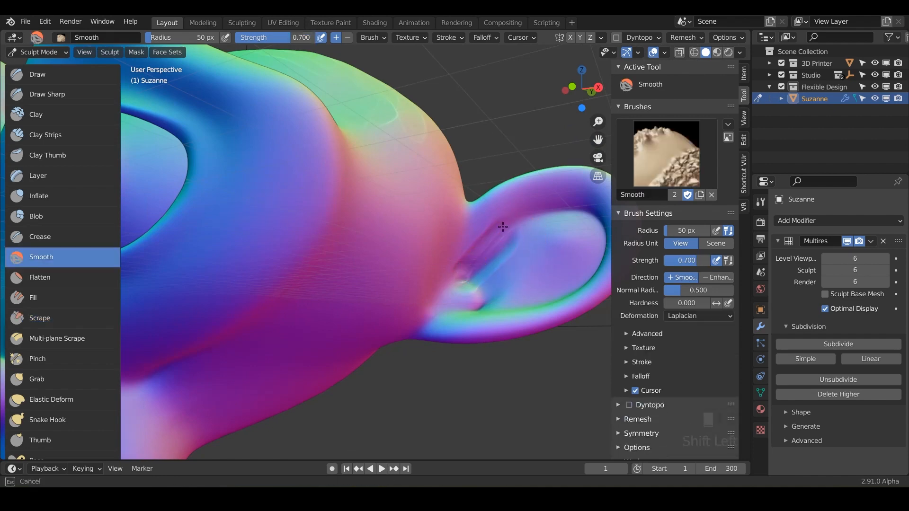
click(40, 318)
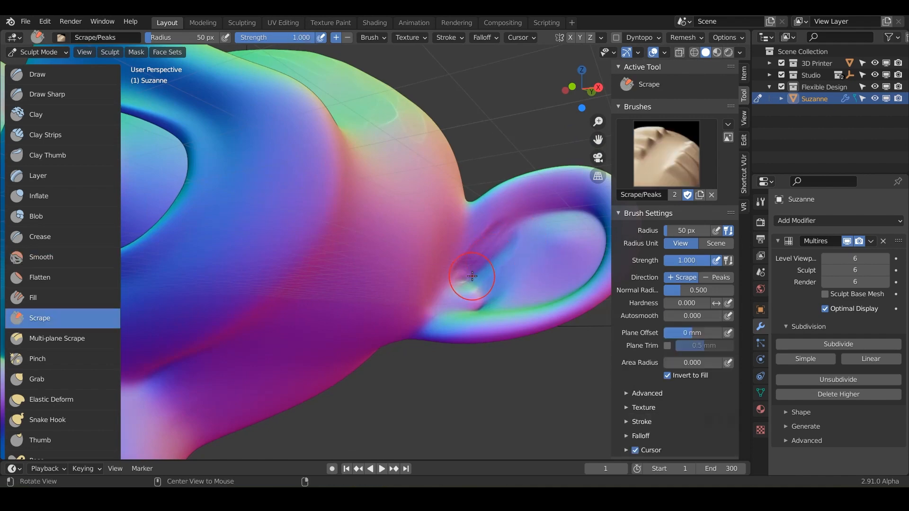
drag(470, 276, 371, 180)
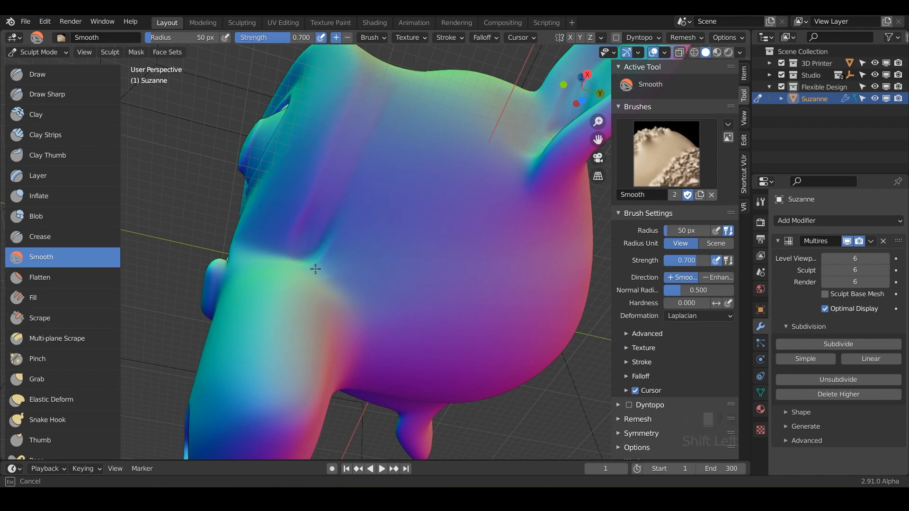
Step: Cut and deepen a scraped groove in the neck, then smooth its edges
click(39, 317)
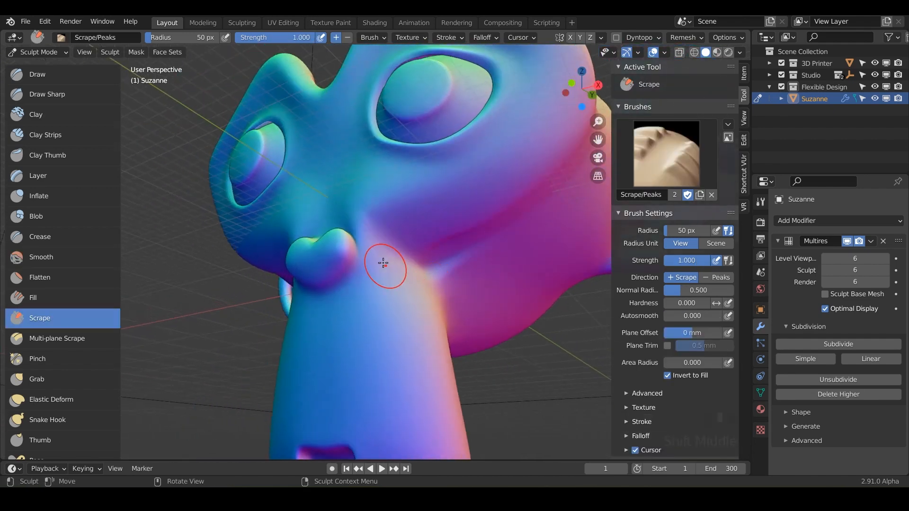
drag(383, 263, 316, 249)
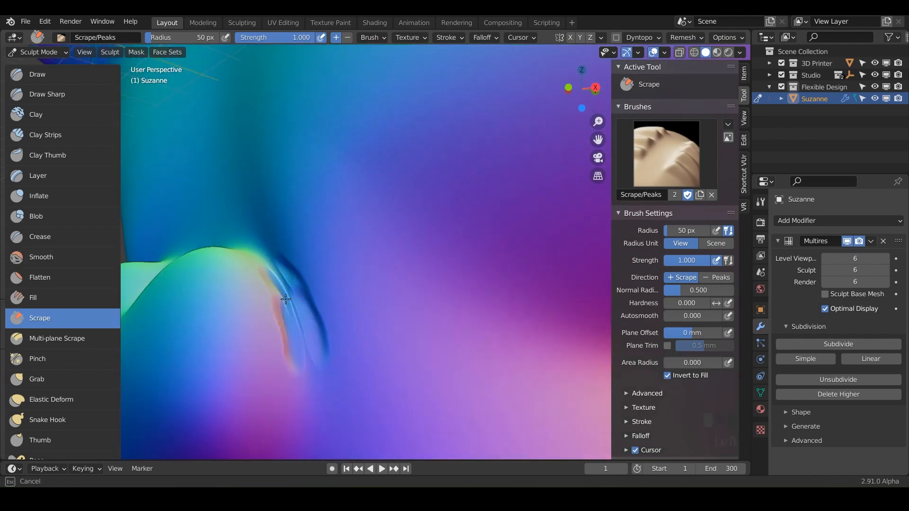
drag(284, 300, 280, 293)
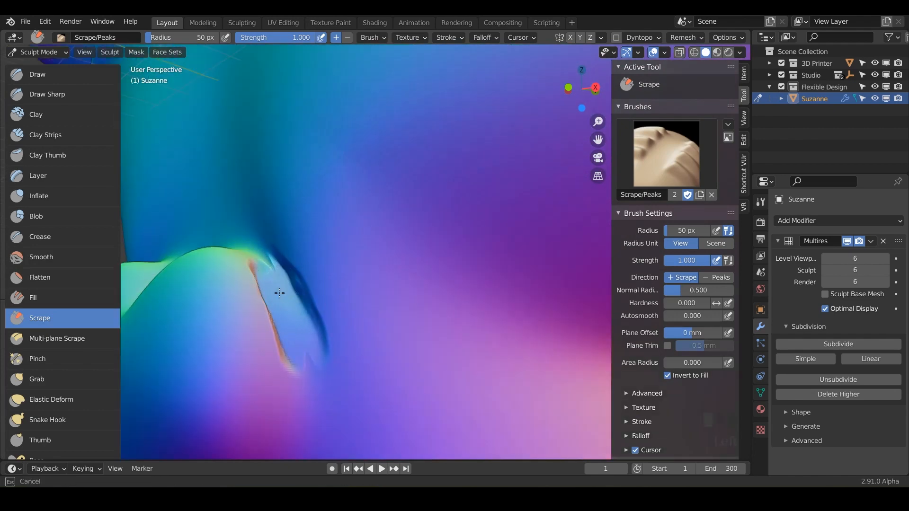
click(41, 256)
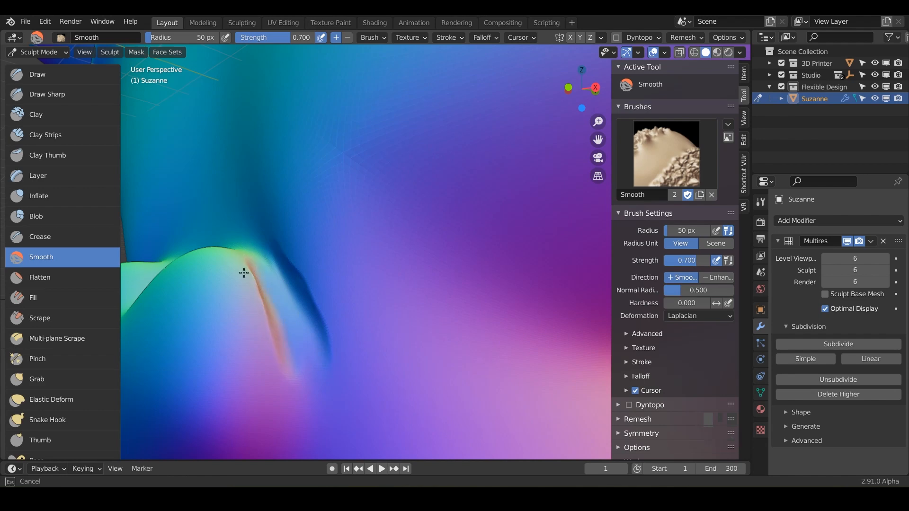
click(39, 318)
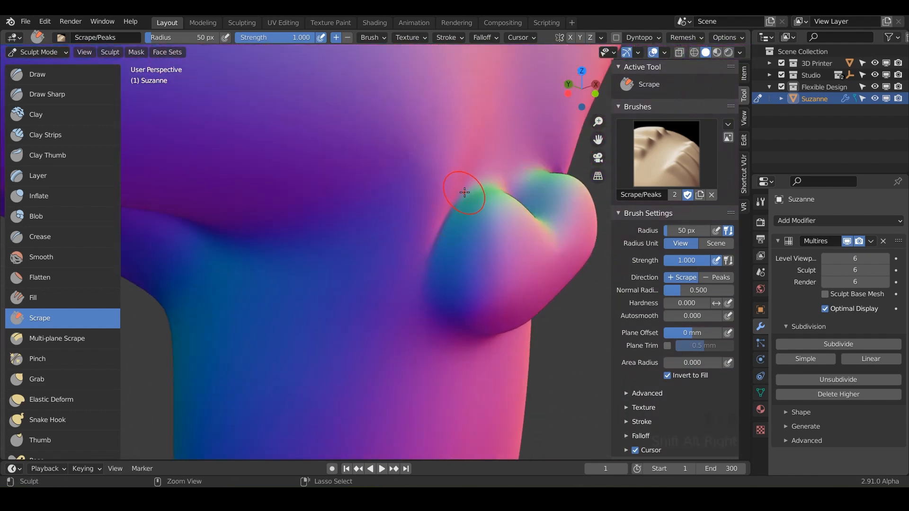
Step: Alternate Scrape and Smooth along the ear-base seam, deepen the groove, and orbit underneath
drag(465, 197, 478, 190)
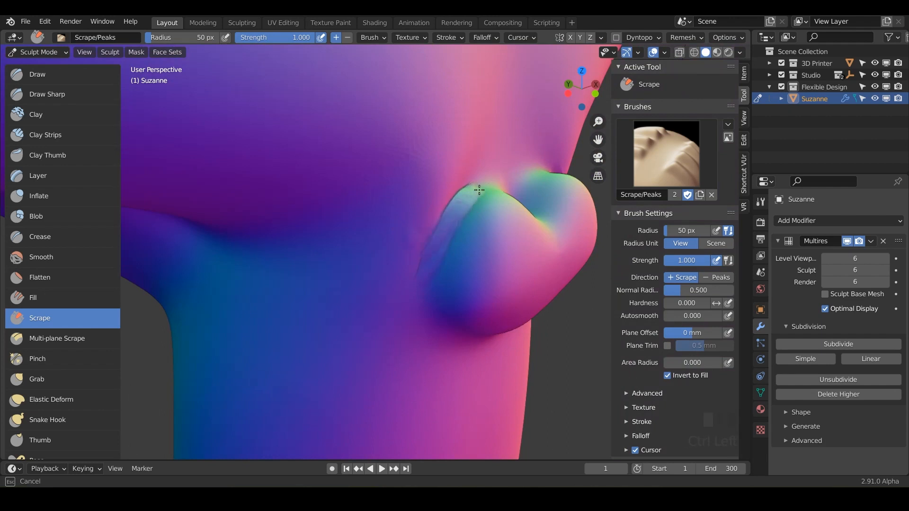
click(41, 256)
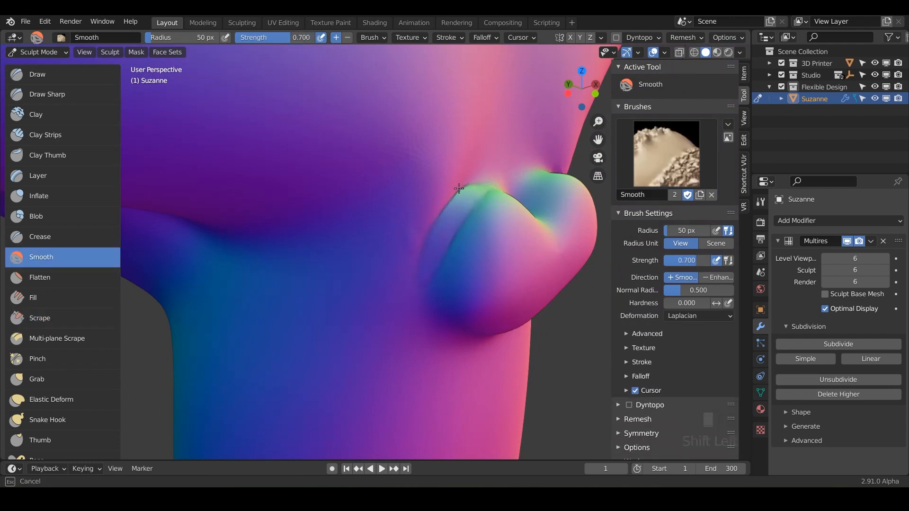
click(40, 318)
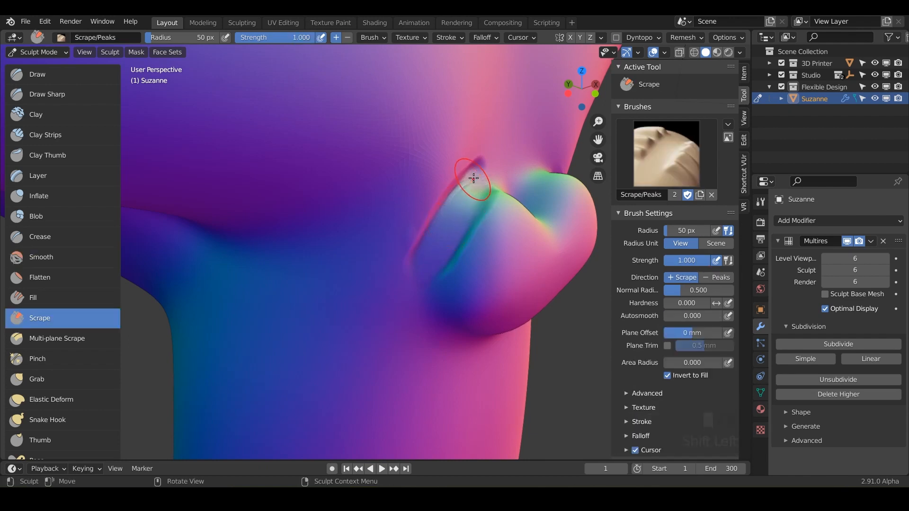
click(41, 257)
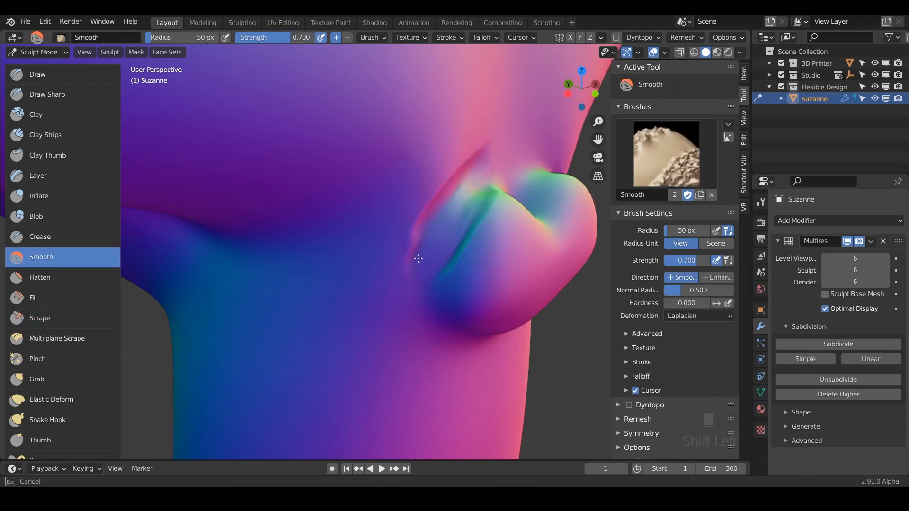
click(39, 318)
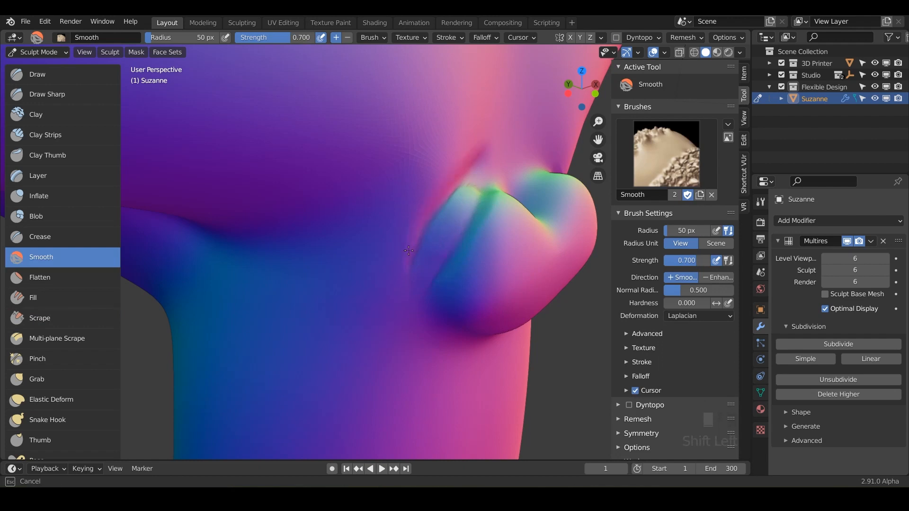
click(39, 318)
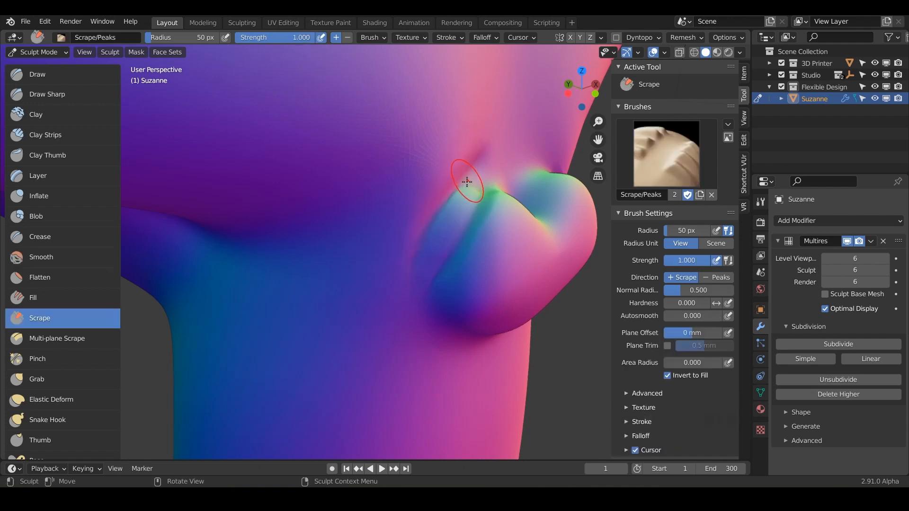
drag(467, 181, 470, 210)
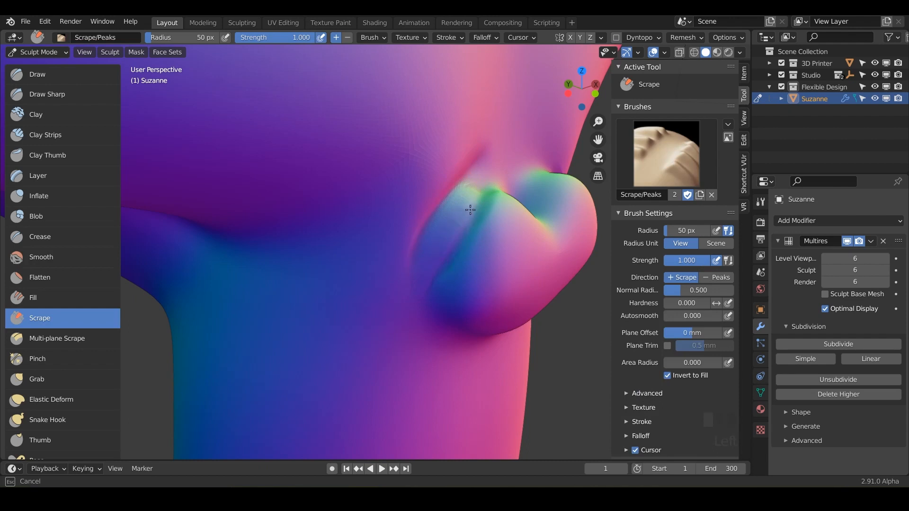
drag(470, 210, 437, 313)
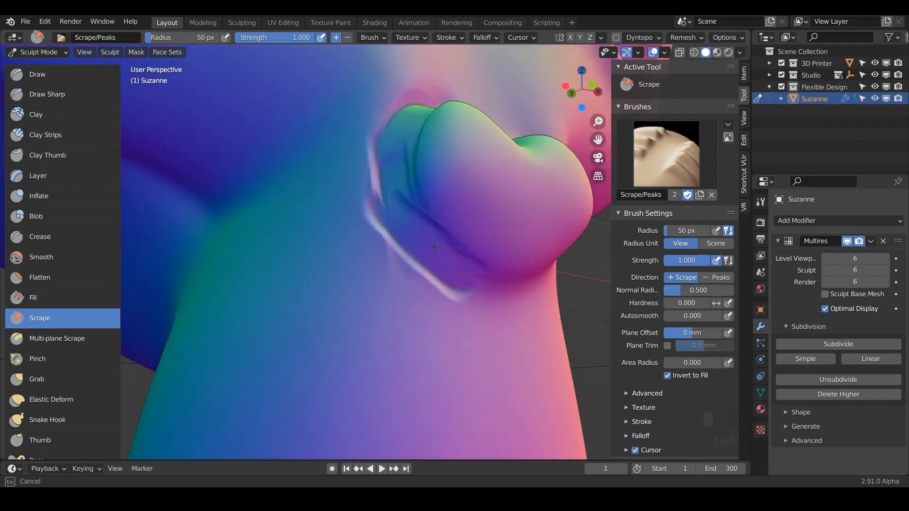
Step: Smooth the jagged ridges in the groove under the ear and the nearby surface
click(41, 256)
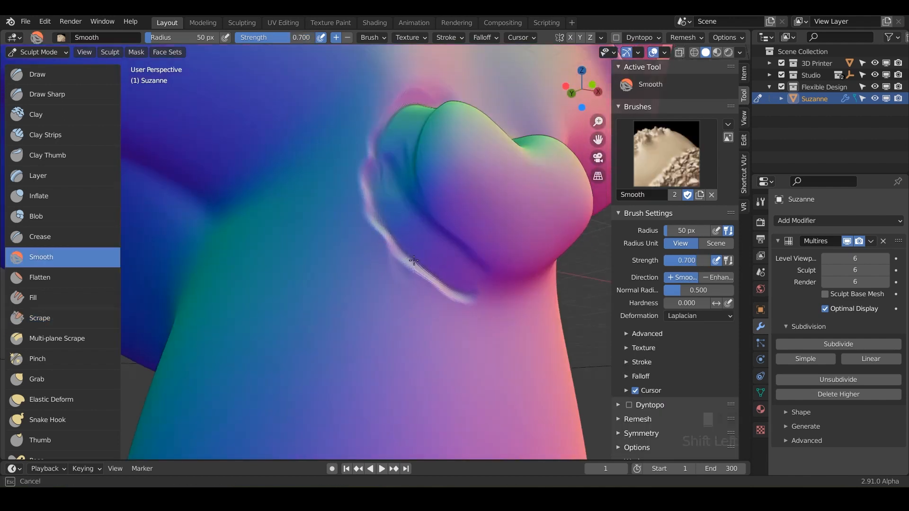
drag(413, 260, 375, 196)
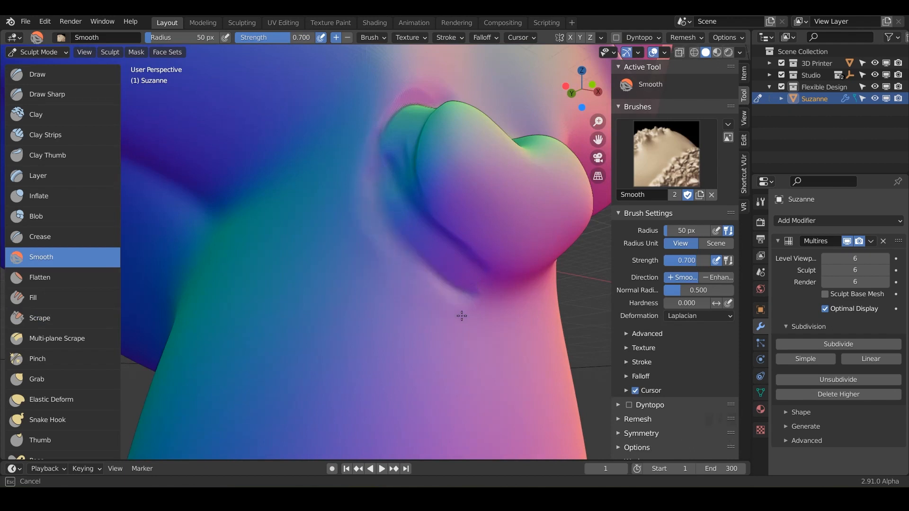
click(40, 318)
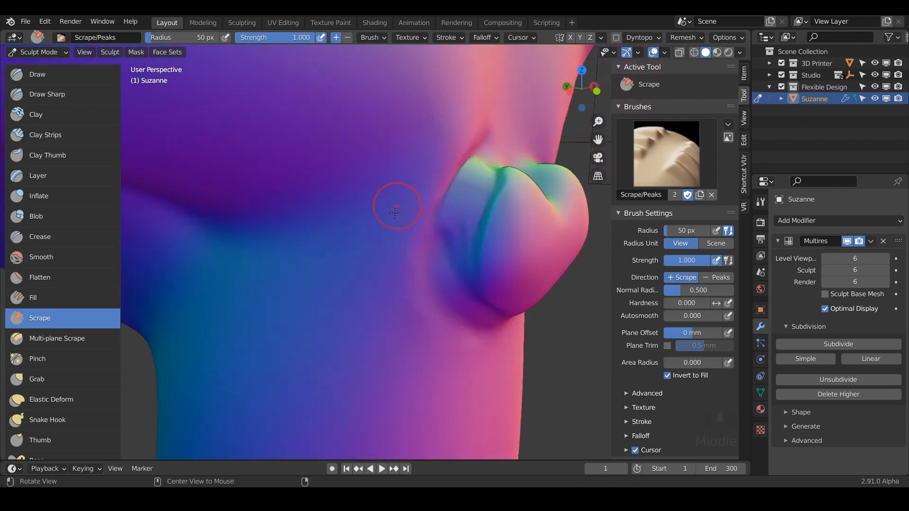
click(41, 257)
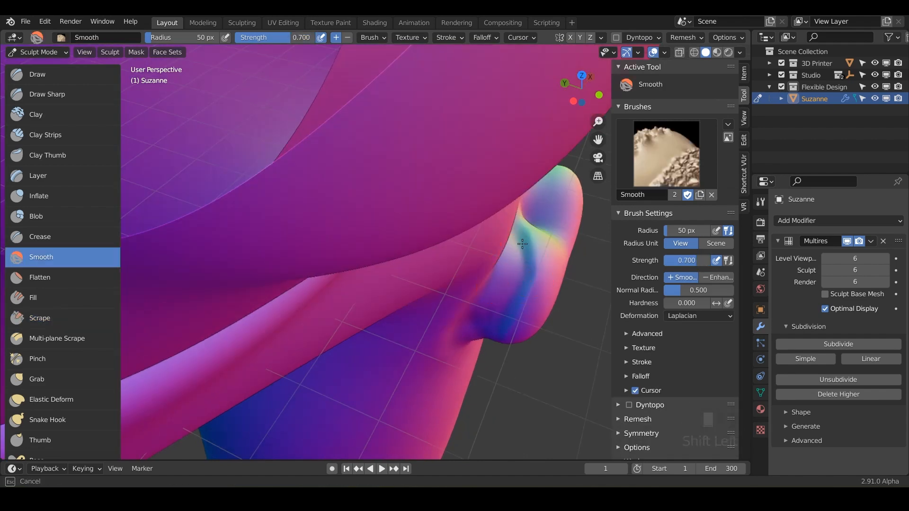
Step: Orbit behind the ear, scrape a crease there, and smooth it and the back of the head
click(40, 318)
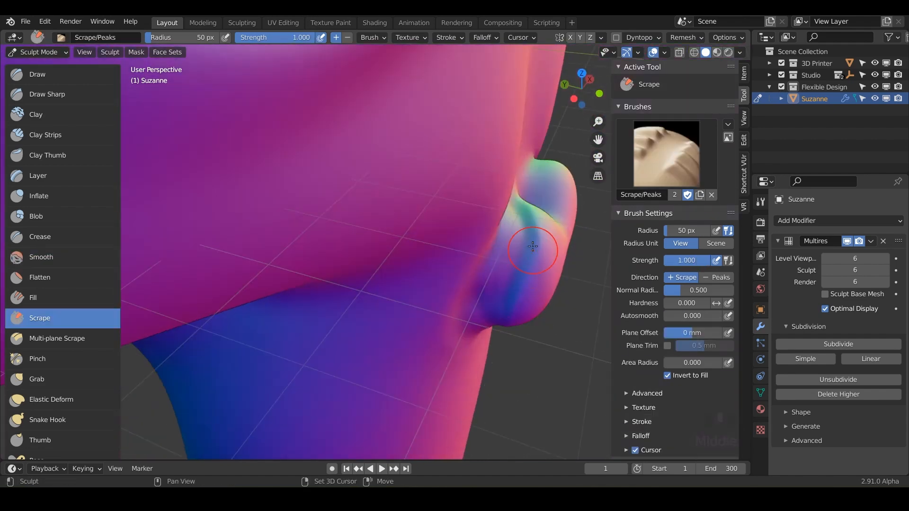
drag(532, 250, 412, 251)
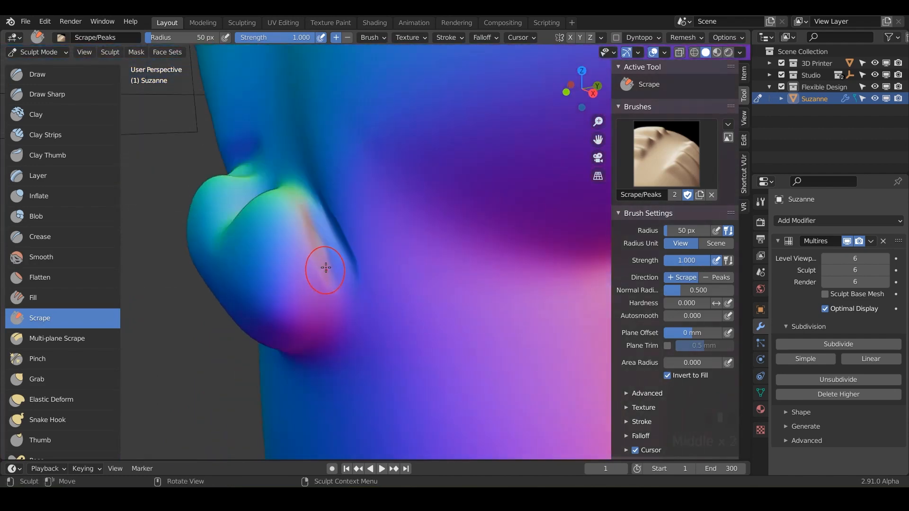
click(41, 257)
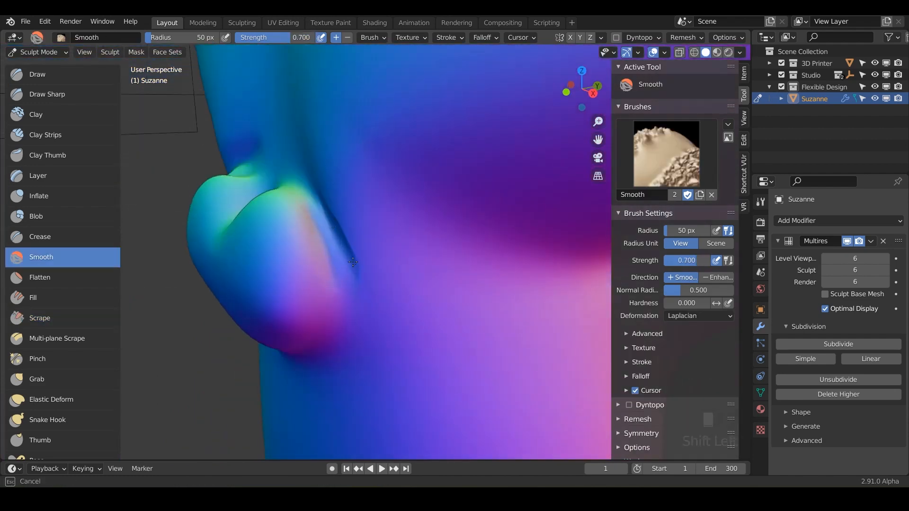
click(40, 317)
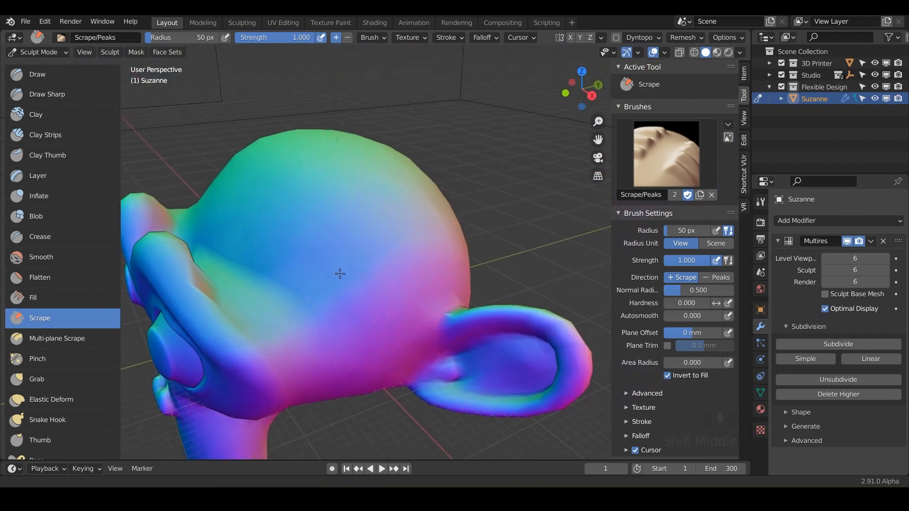
click(41, 256)
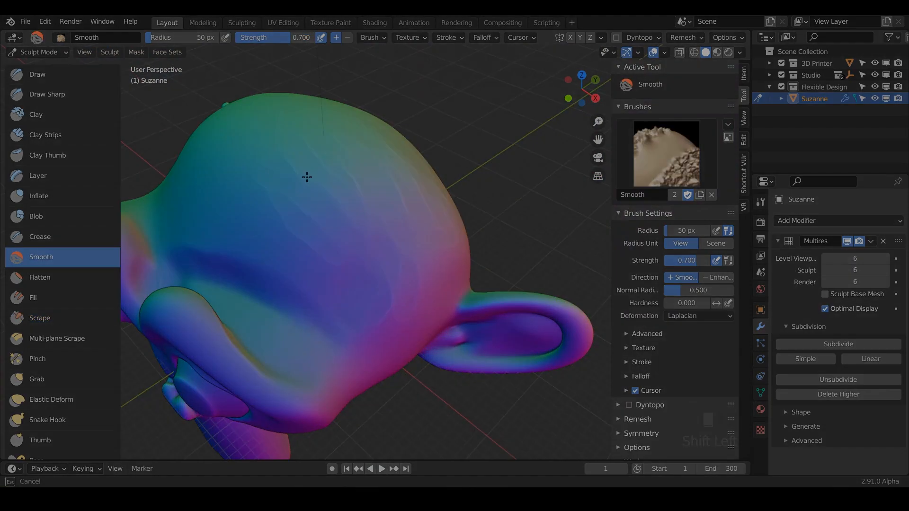